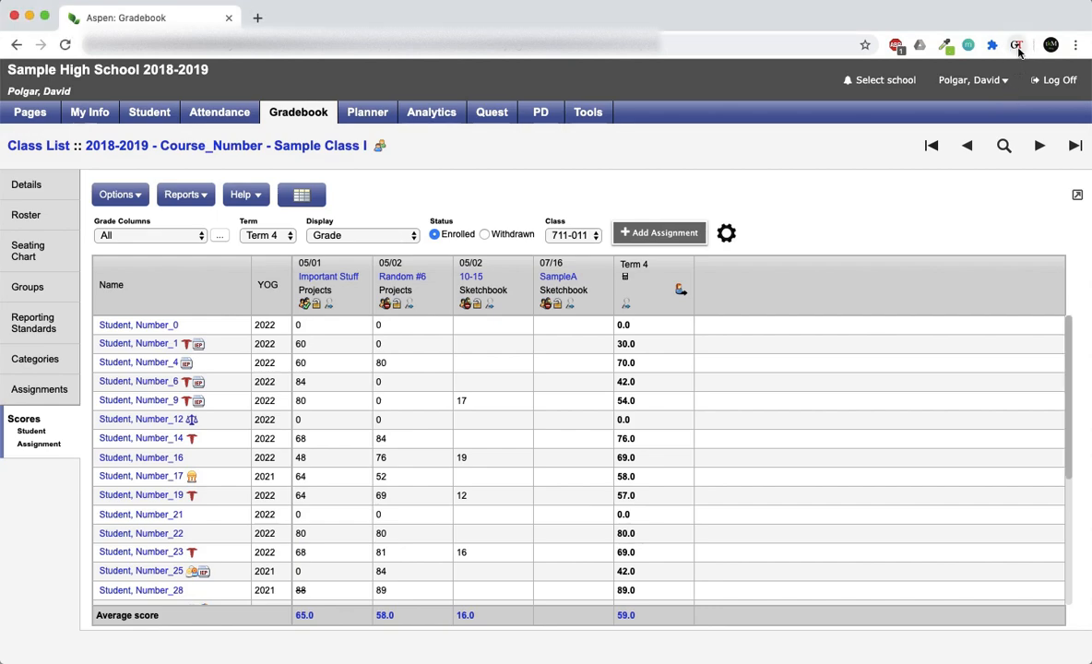
Open Grade Transferer to view the 27 stored student grade entries
left_click(1016, 45)
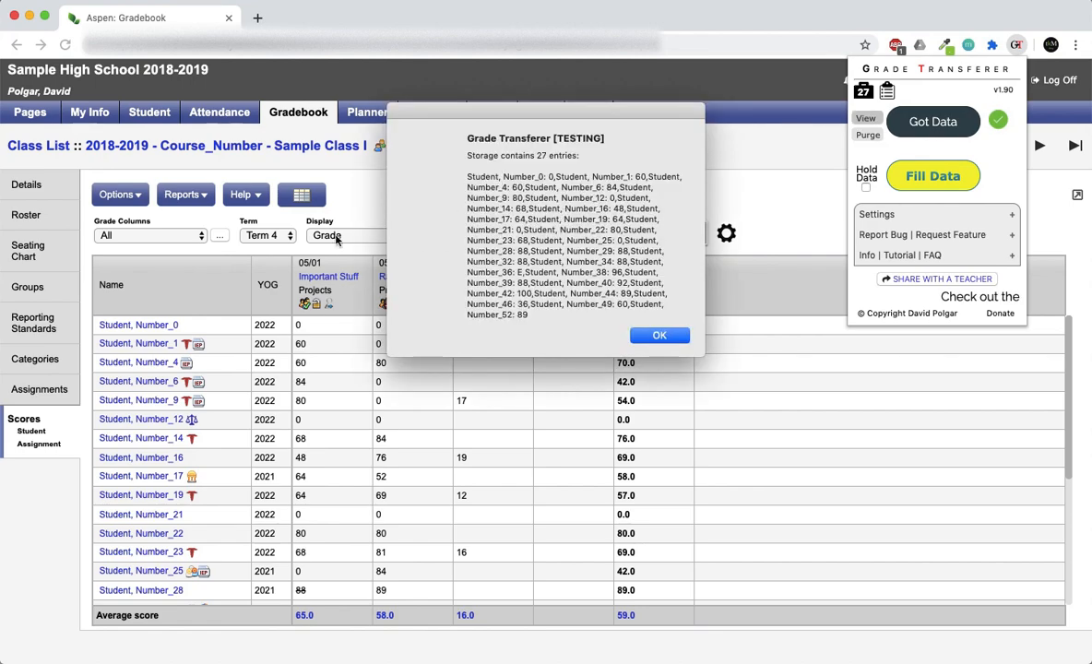
mouse_move(108, 544)
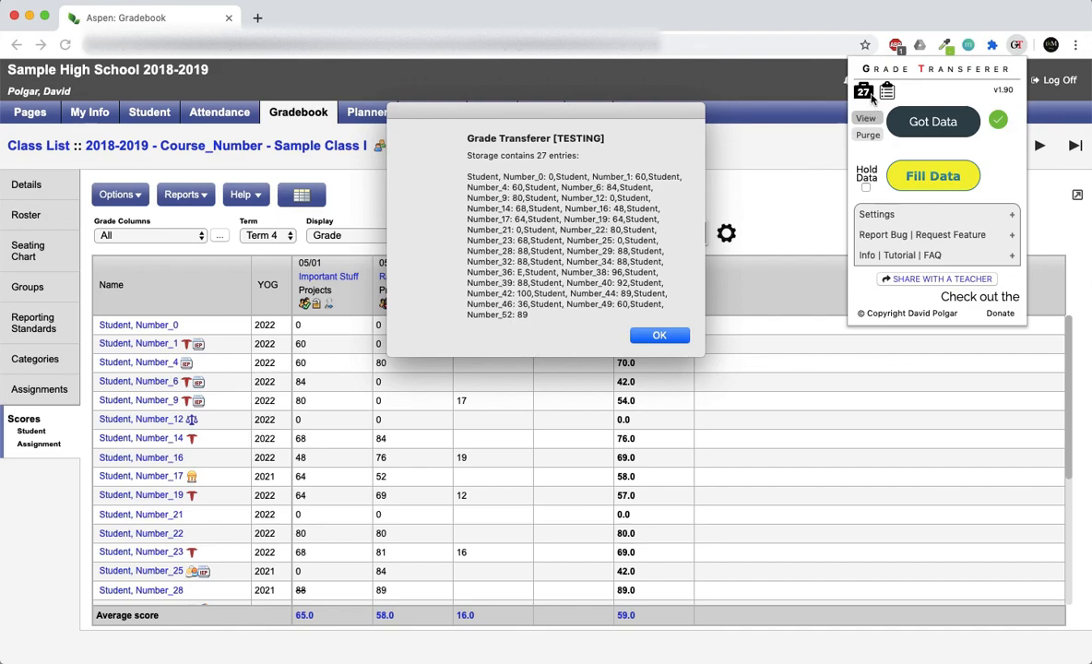
mouse_move(191, 476)
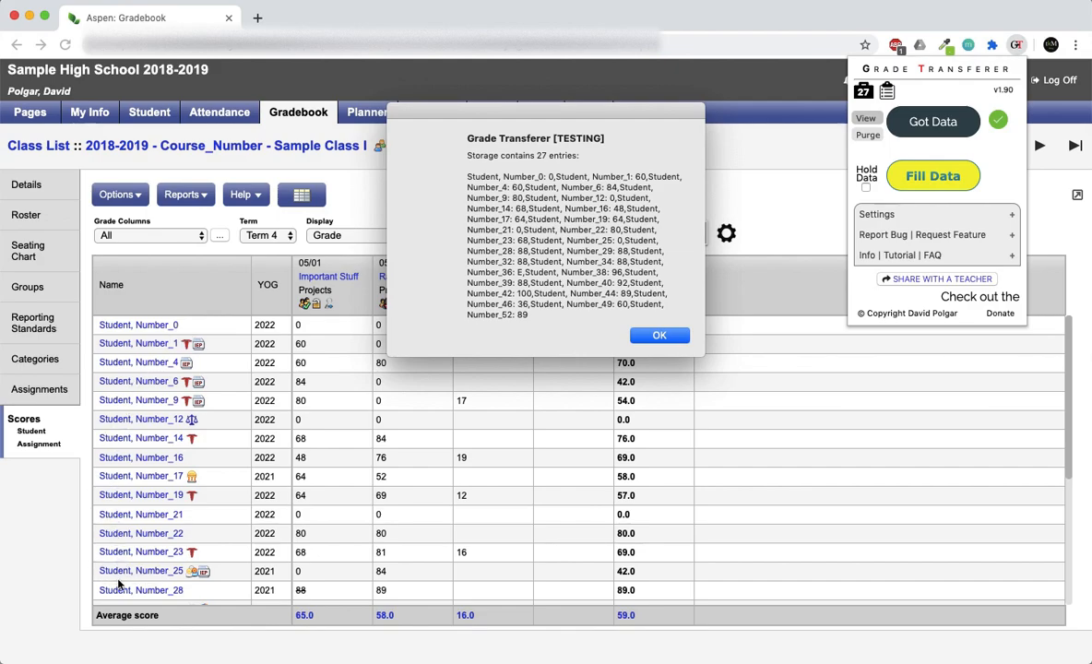
mouse_move(156, 517)
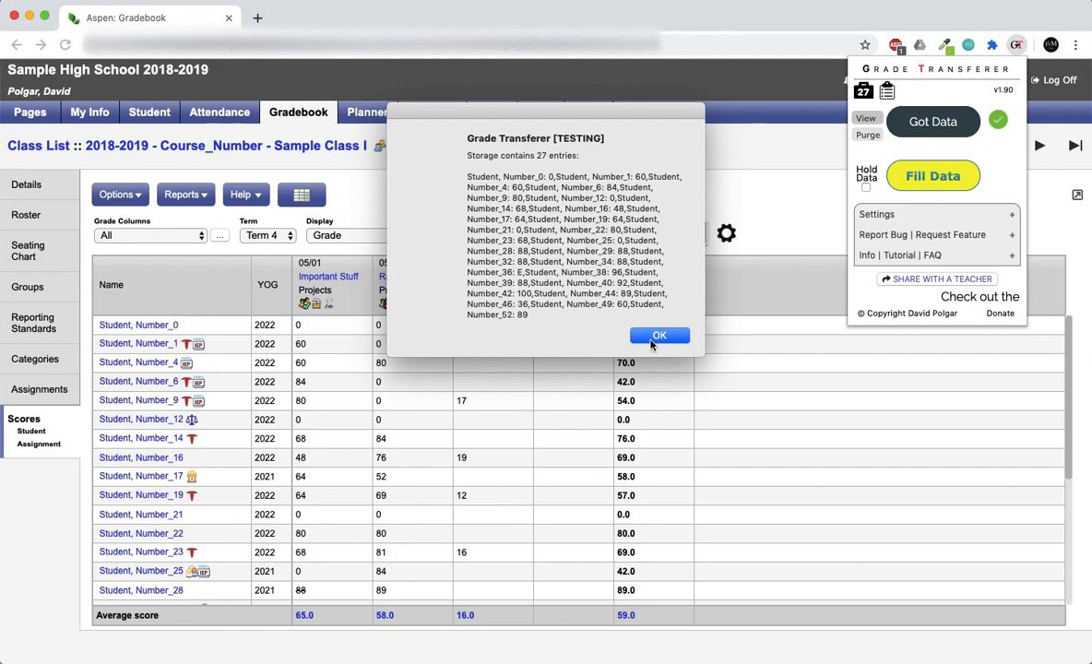
Dismiss the stored-grades notice and scroll through the class gradebook scores
left_click(660, 335)
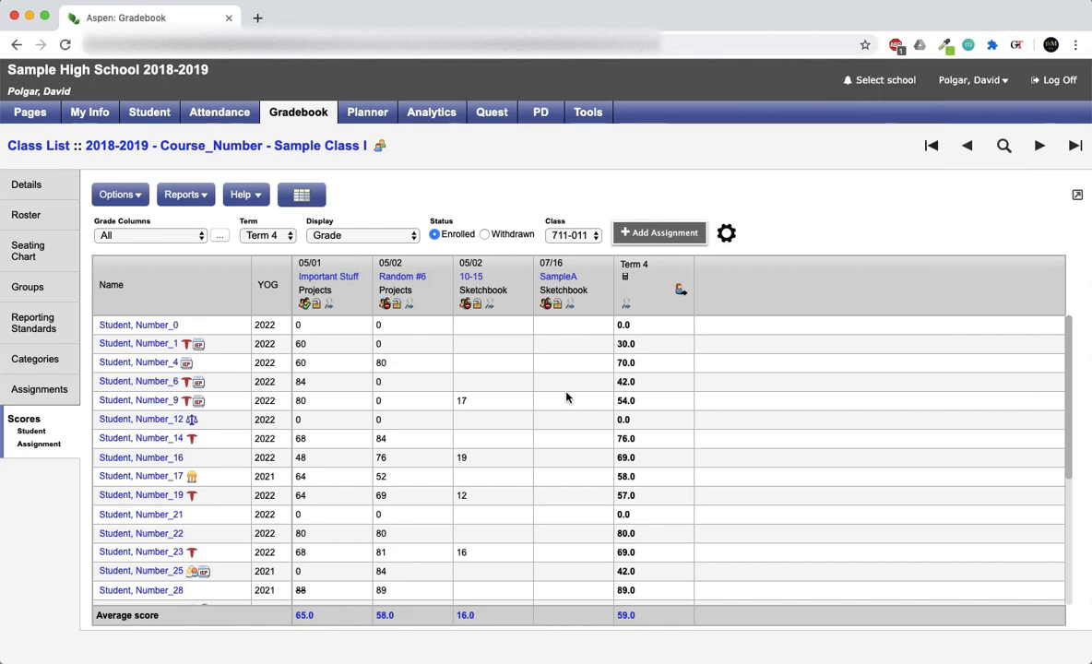
mouse_move(556, 542)
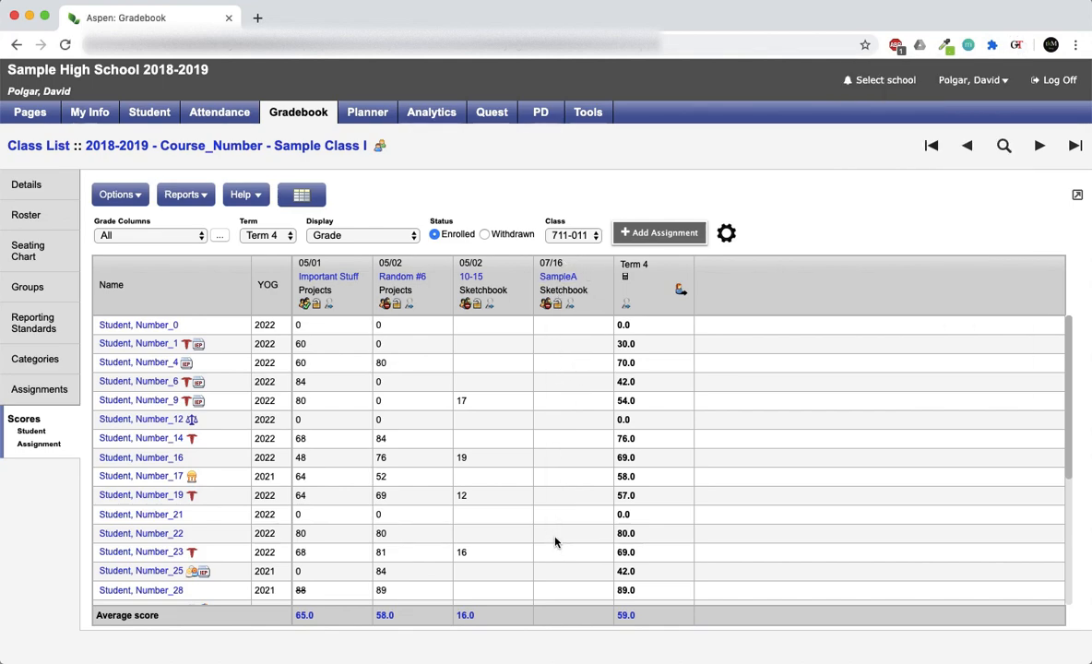
scroll("down", 3)
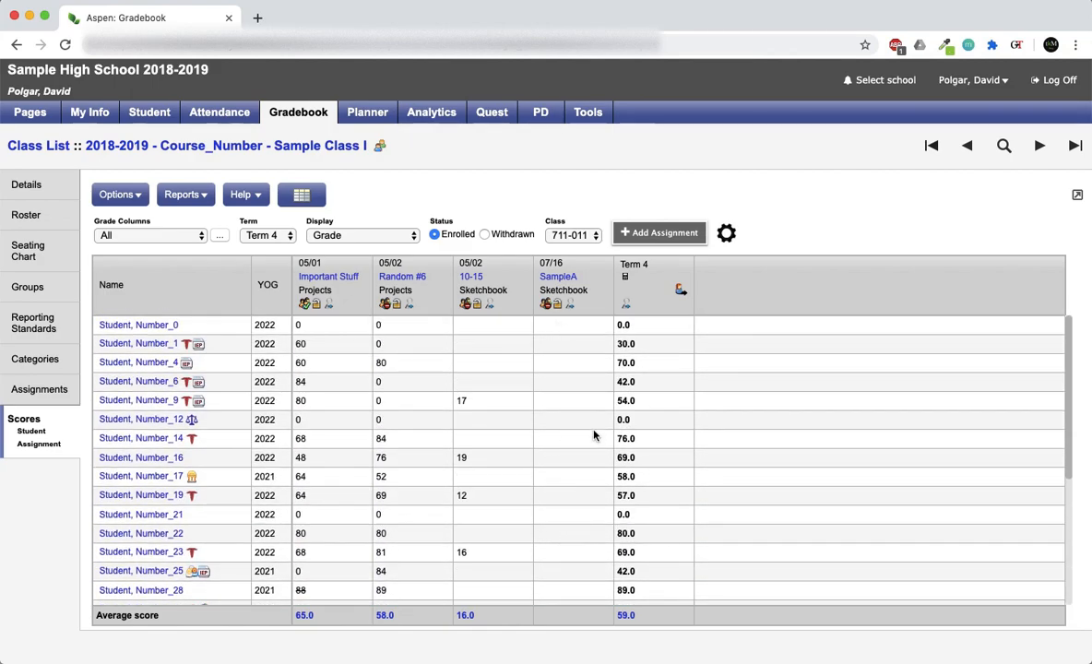
Select an empty SampleA cell as the fill target and open Grade Transferer
left_click(563, 438)
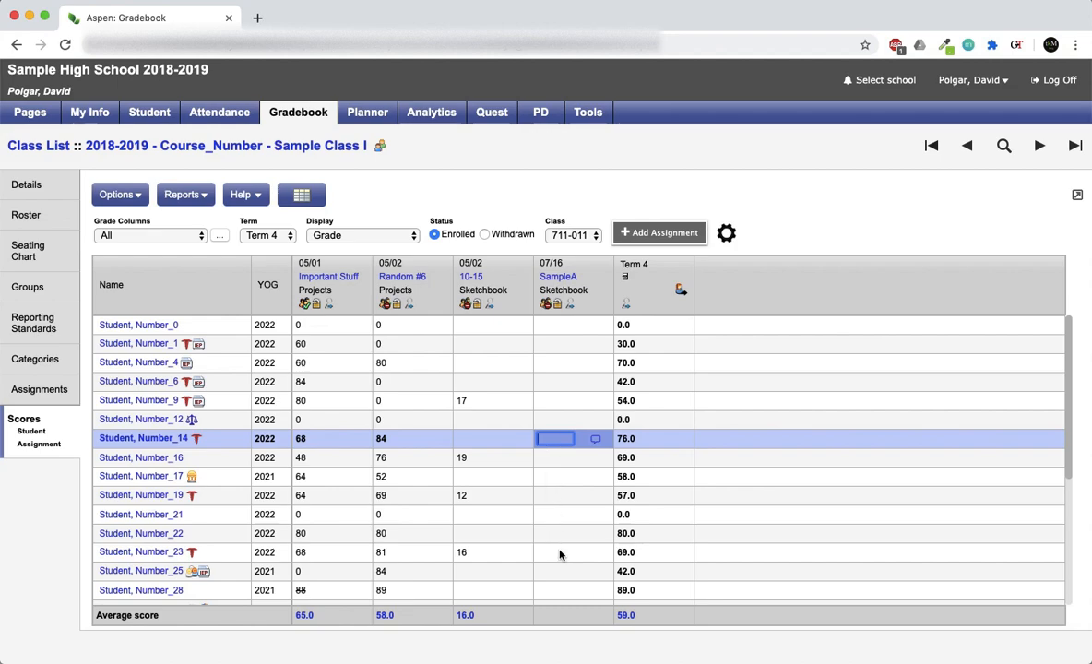
mouse_move(568, 455)
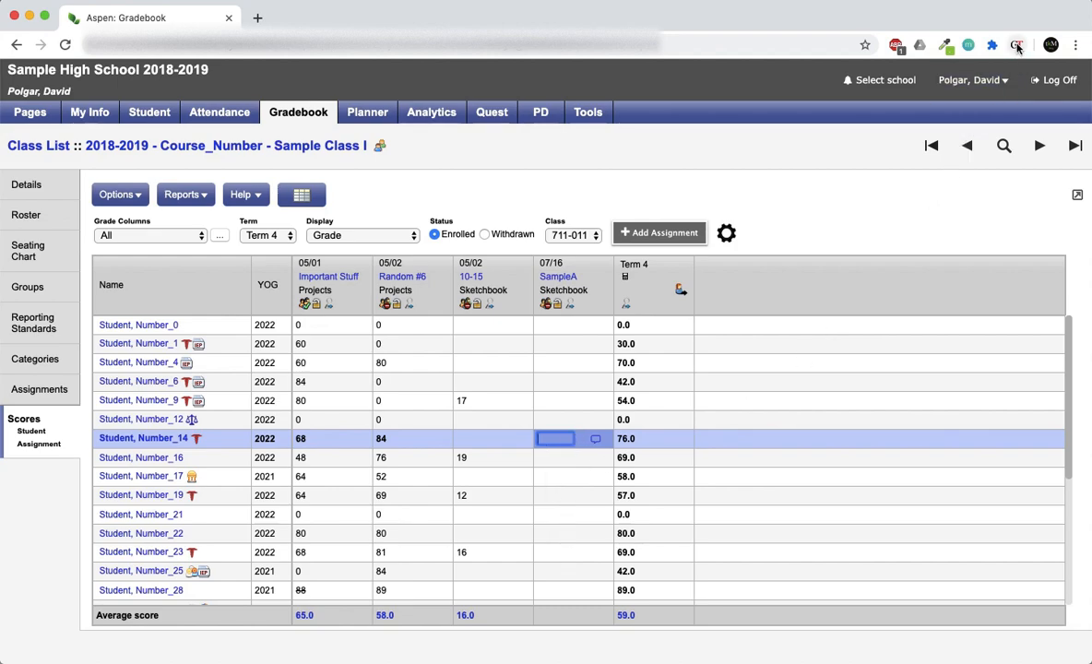
mouse_move(1017, 44)
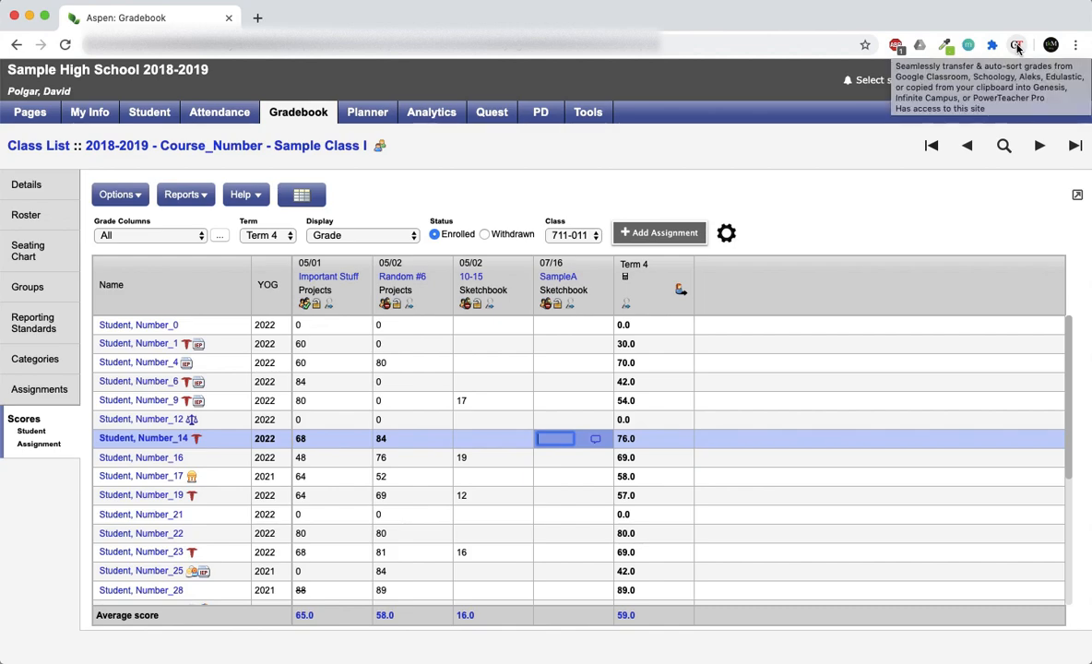
mouse_move(546, 376)
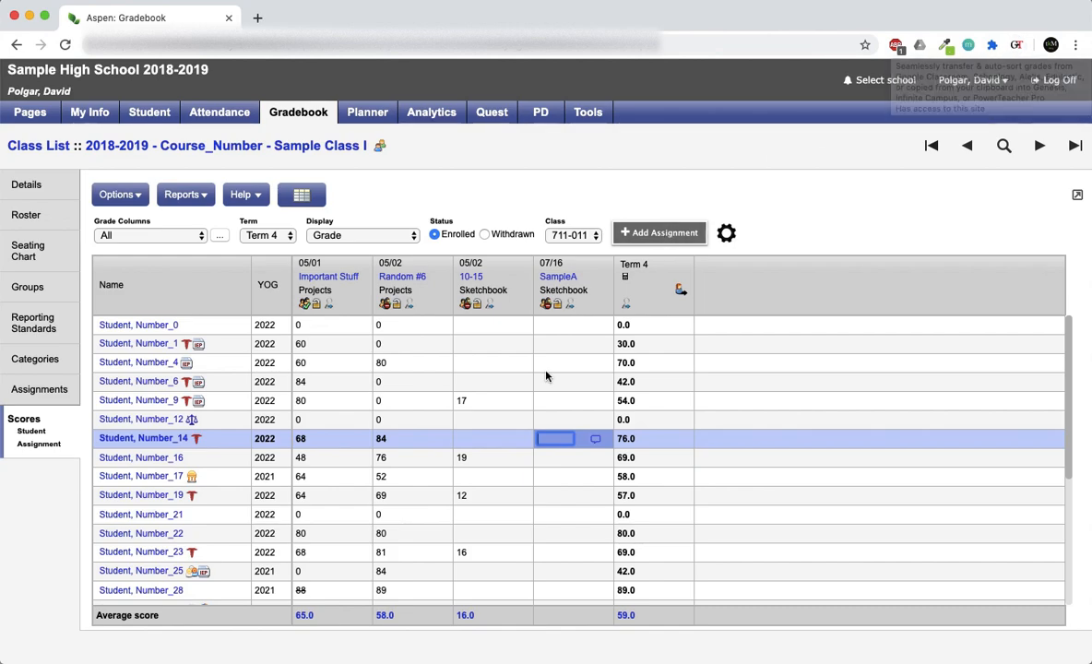
left_click(1016, 45)
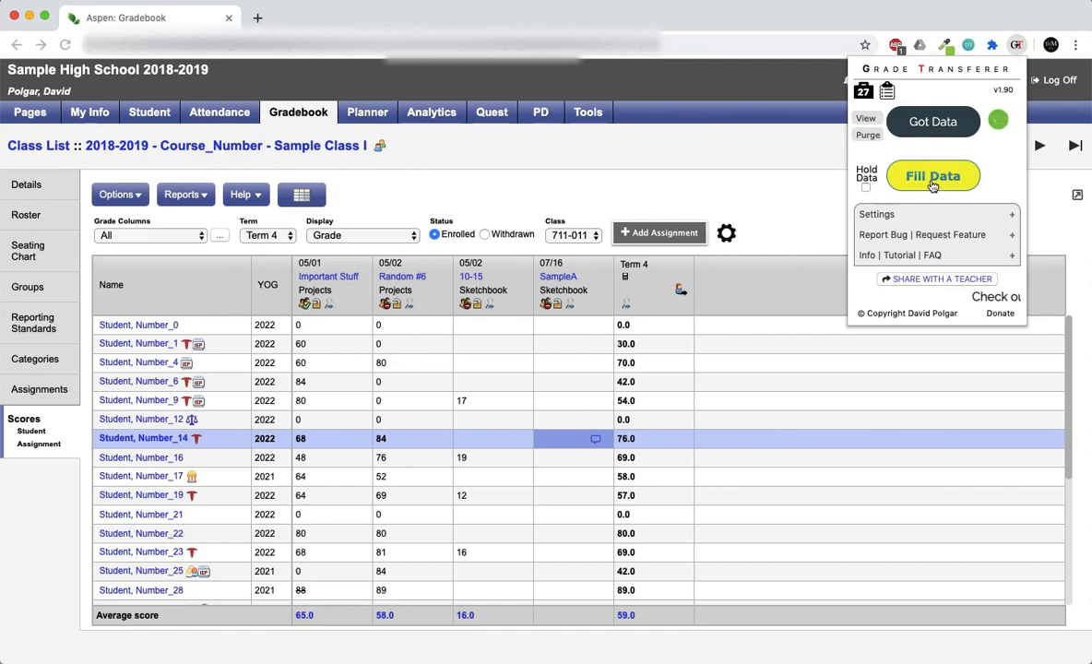
Choose Fill Data and confirm filling the stored grades into SampleA
left_click(932, 175)
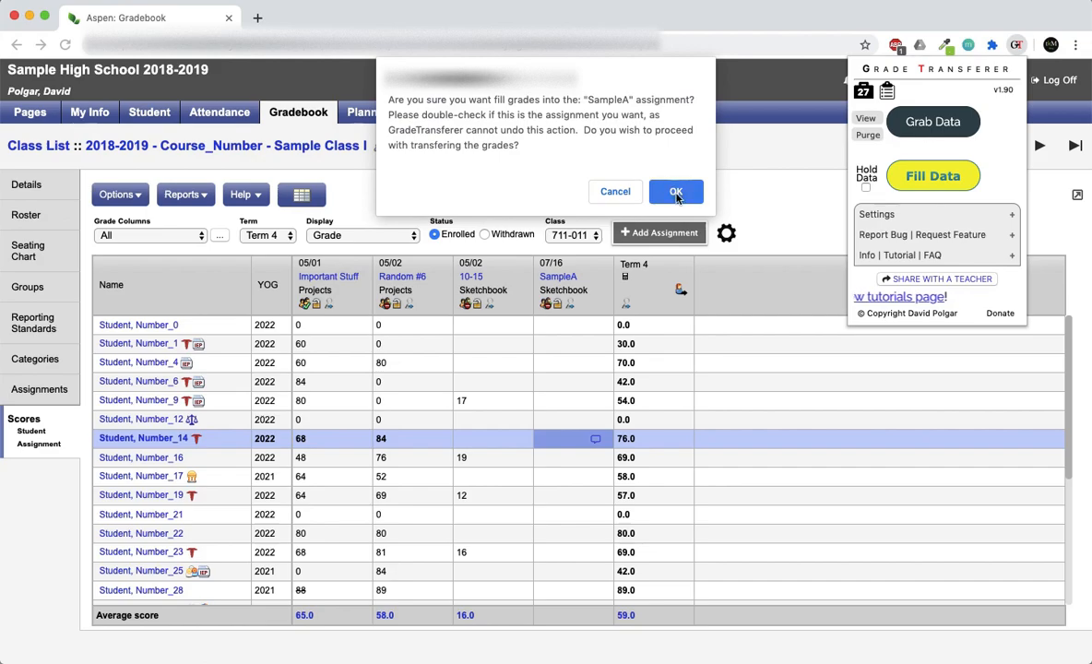
left_click(675, 191)
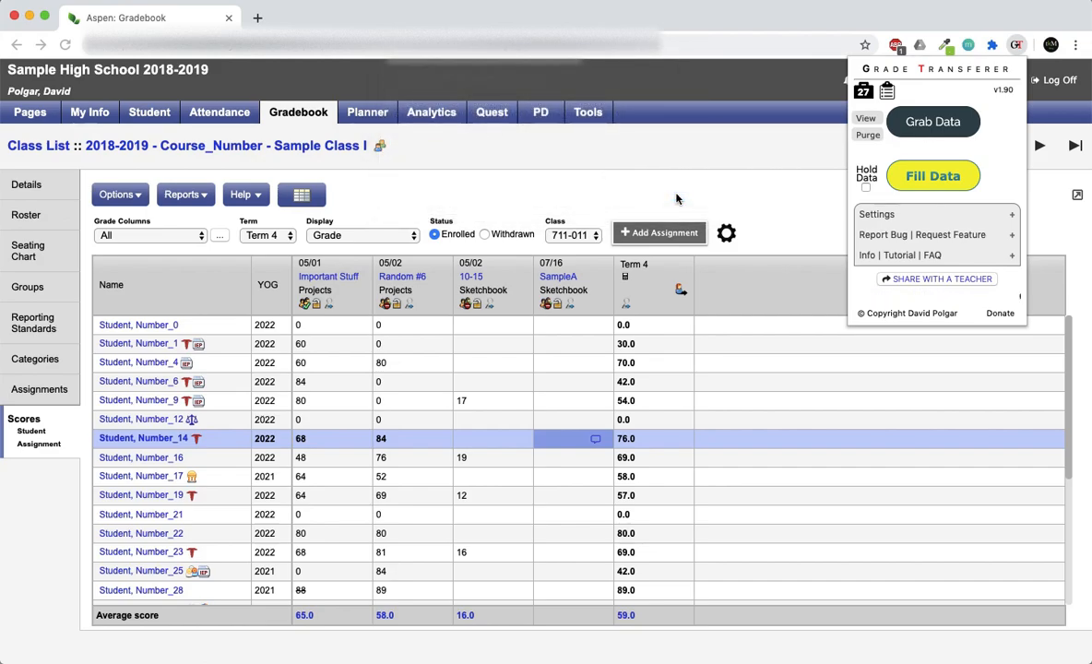
Let SampleA fill with transferred scores and acknowledge the transfer report clearing storage
left_click(933, 175)
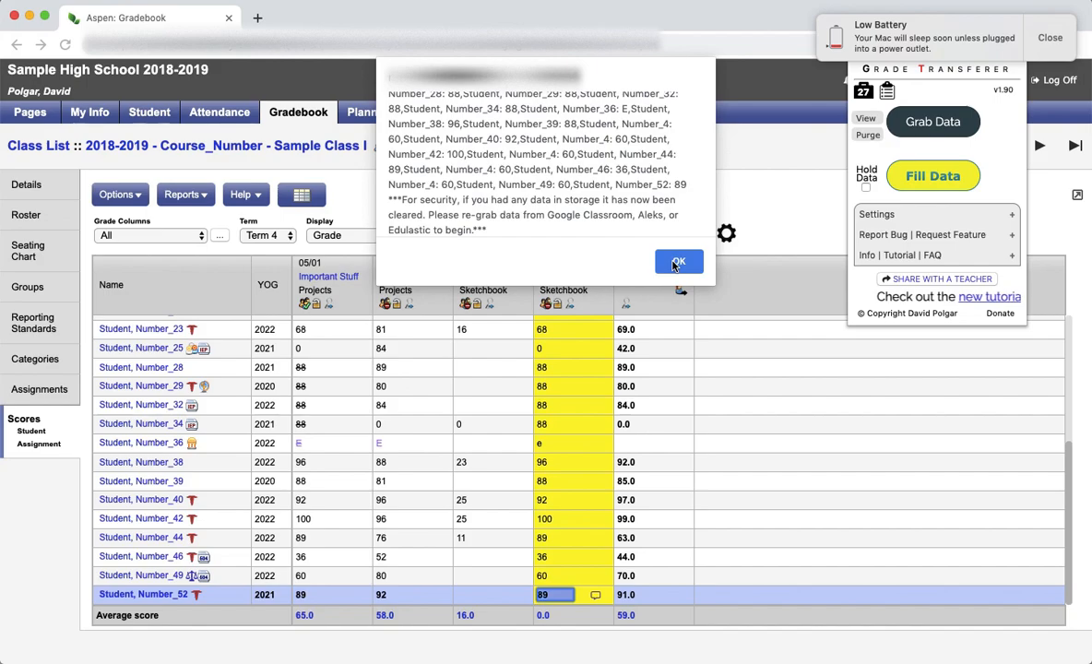
left_click(678, 261)
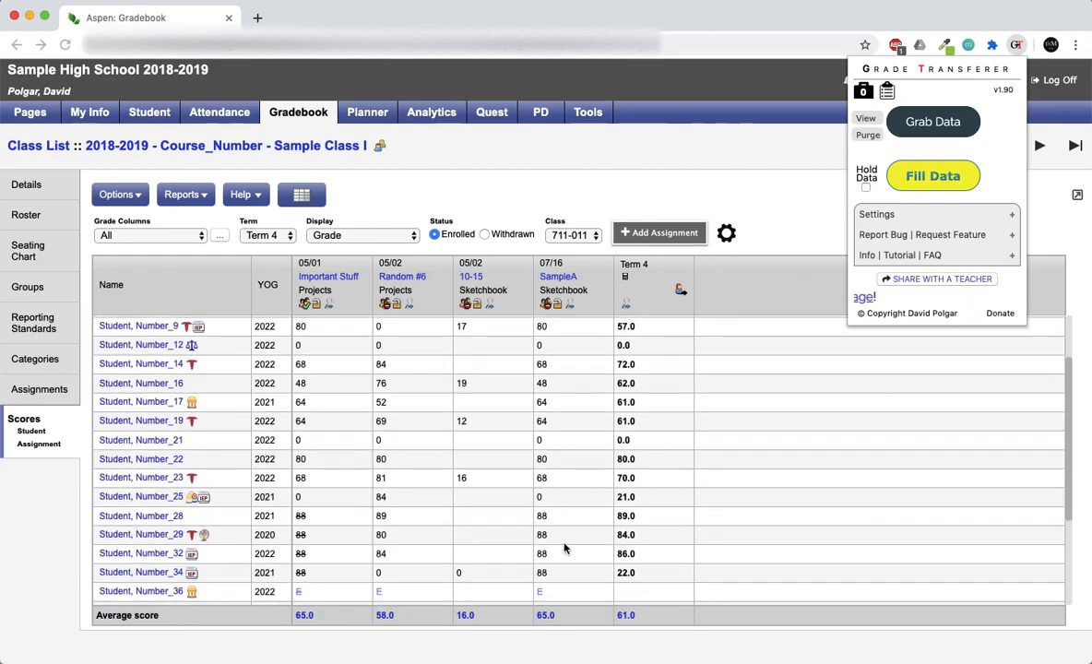
Scroll down to check SampleA scores filled to the last student
scroll("down", 3)
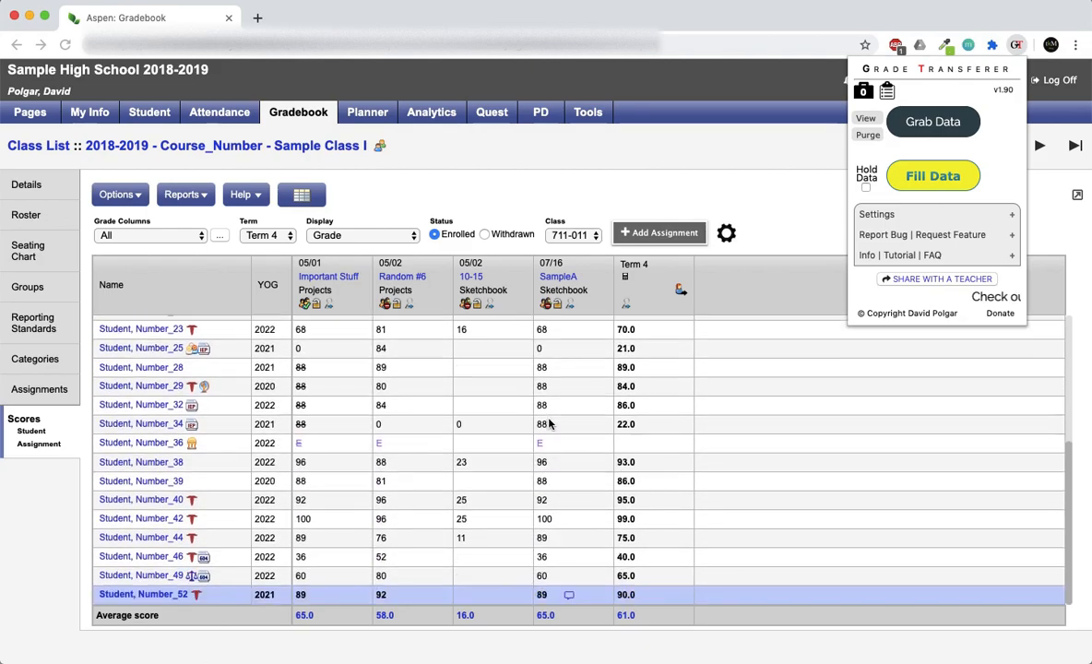
mouse_move(444, 465)
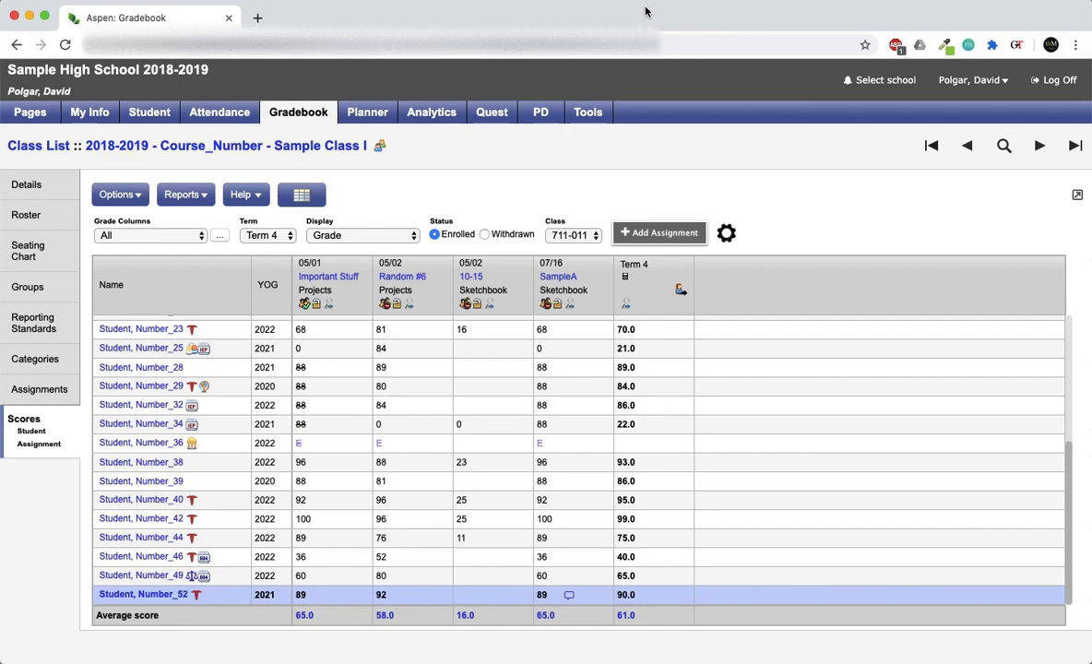
mouse_move(621, 5)
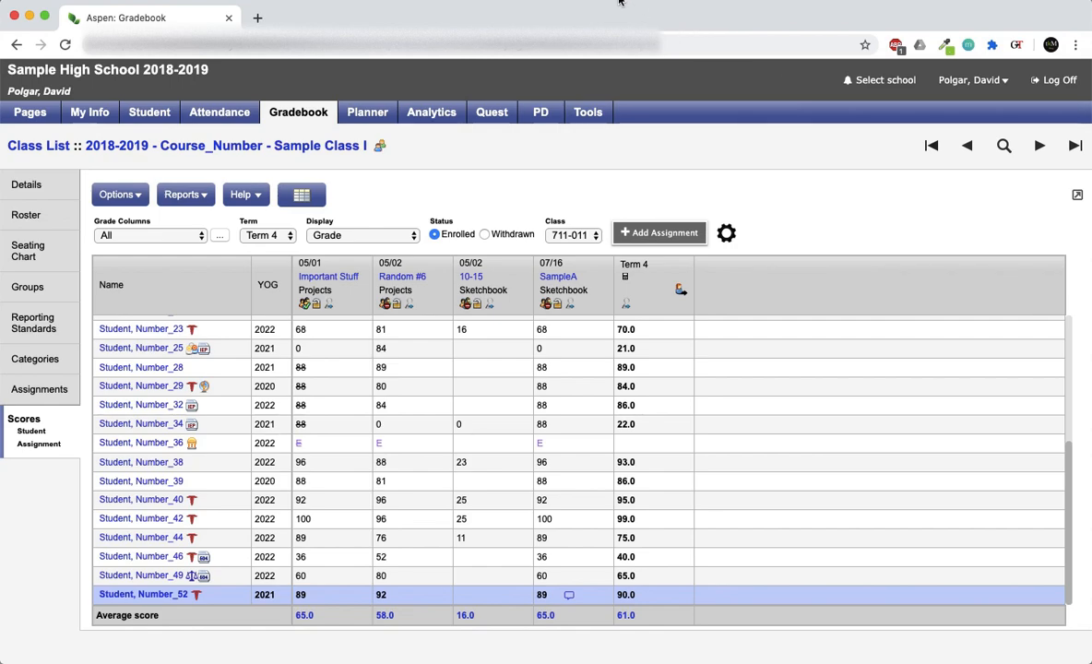